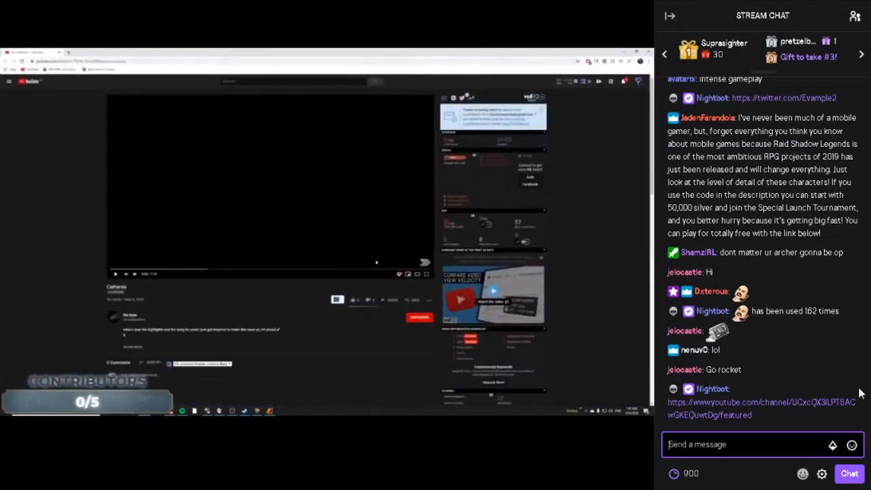
- Start playback of the Rocket League clip in the YouTube player
click(115, 273)
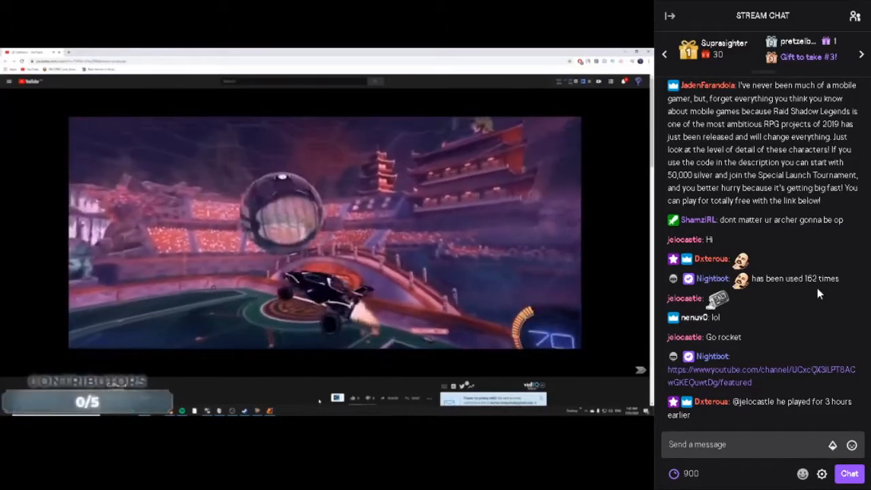
- Draft a short reply in the Twitch 'Send a message' box without sending it
click(748, 443)
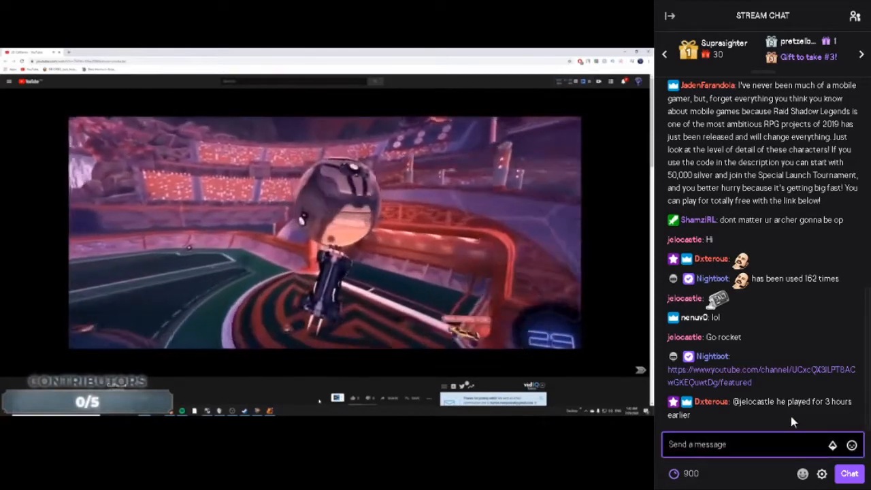
text(hav)
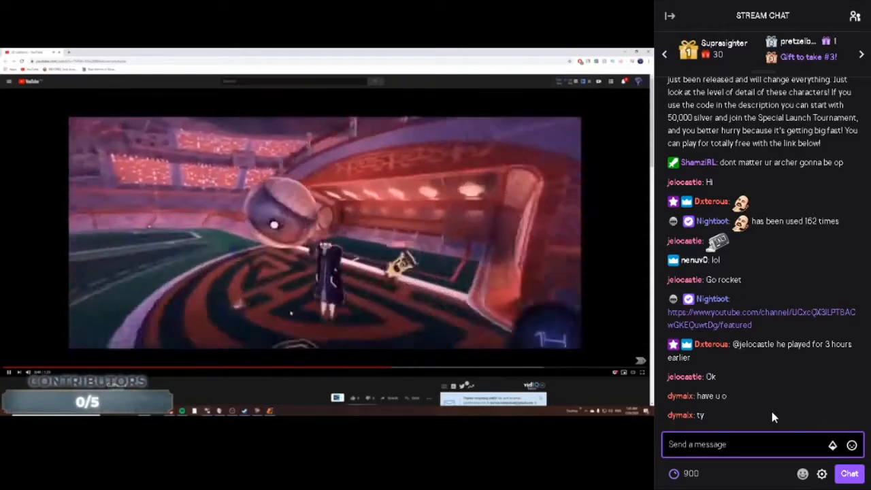
text(yel)
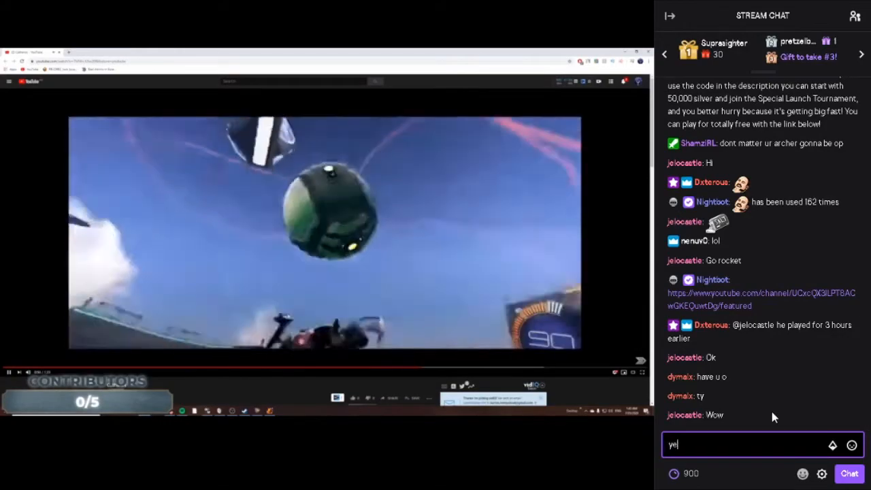